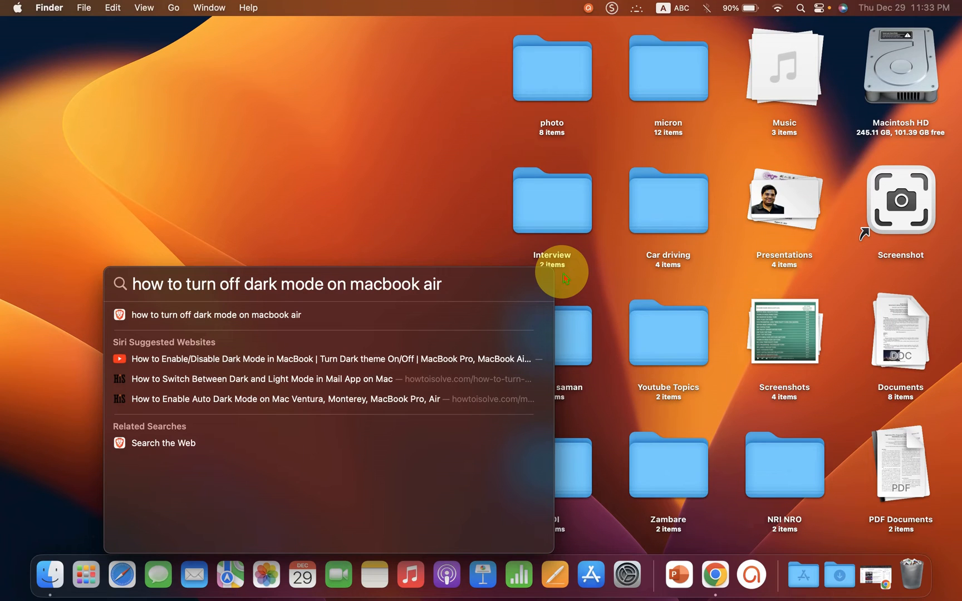
{"action": "mouse_move", "coordinate": [559, 280]}
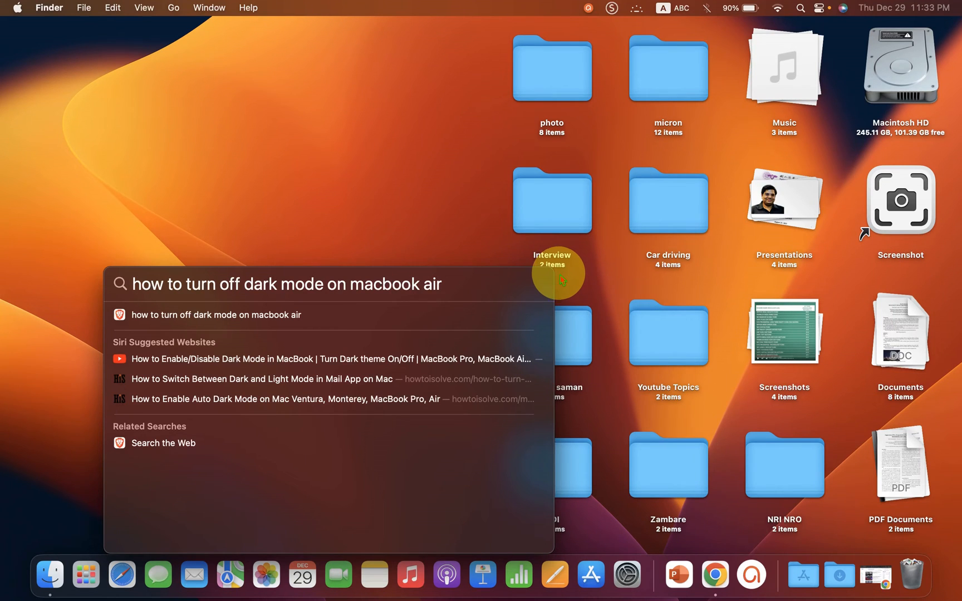
{"action": "mouse_move", "coordinate": [475, 301]}
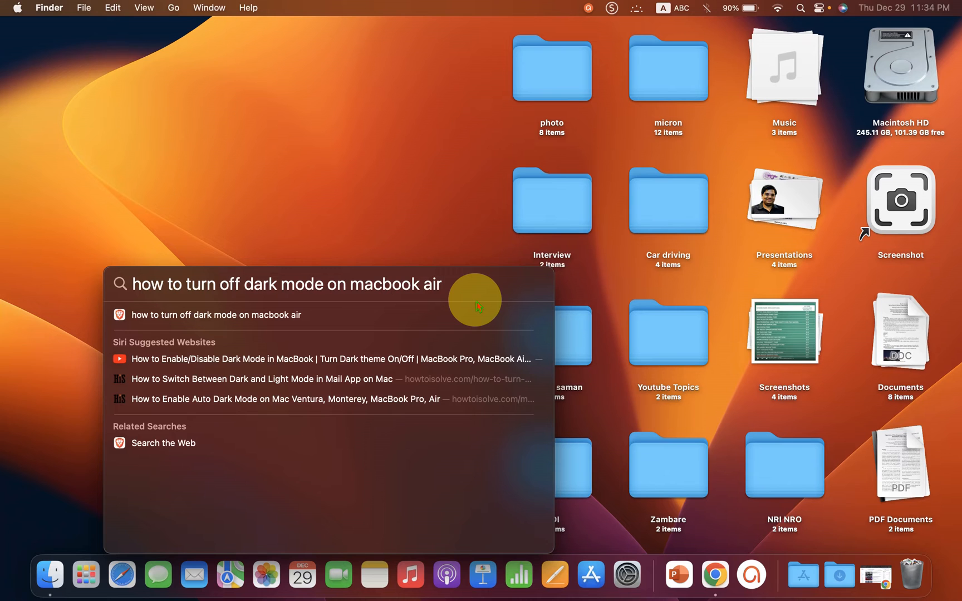
{"action": "mouse_move", "coordinate": [621, 263]}
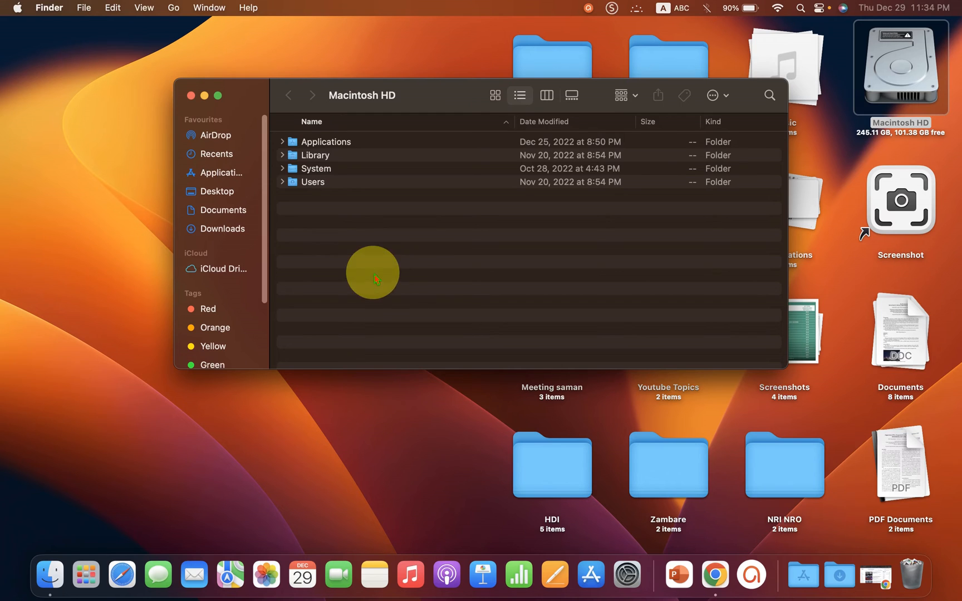
{"action": "mouse_move", "coordinate": [521, 300]}
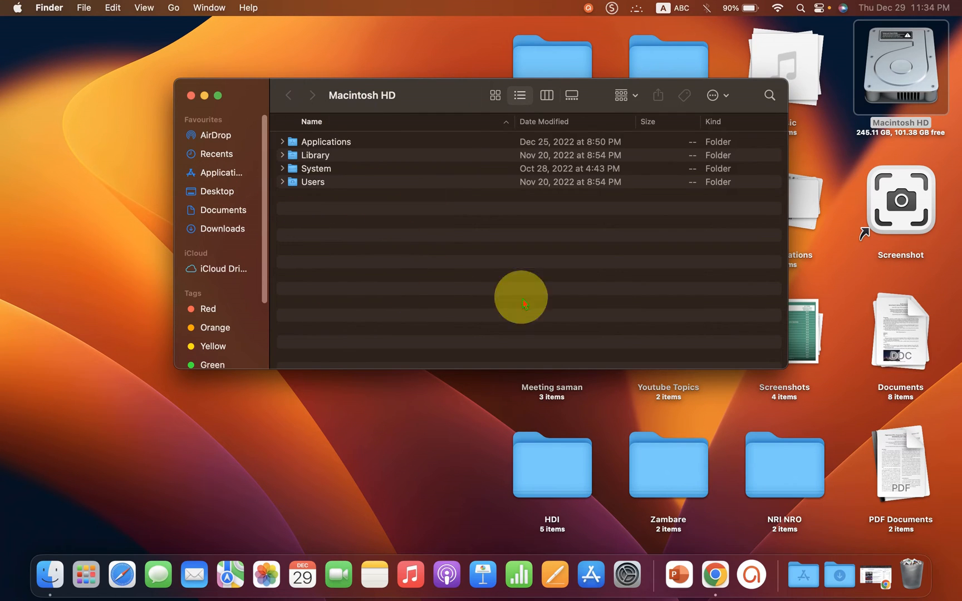
{"action": "mouse_move", "coordinate": [539, 309]}
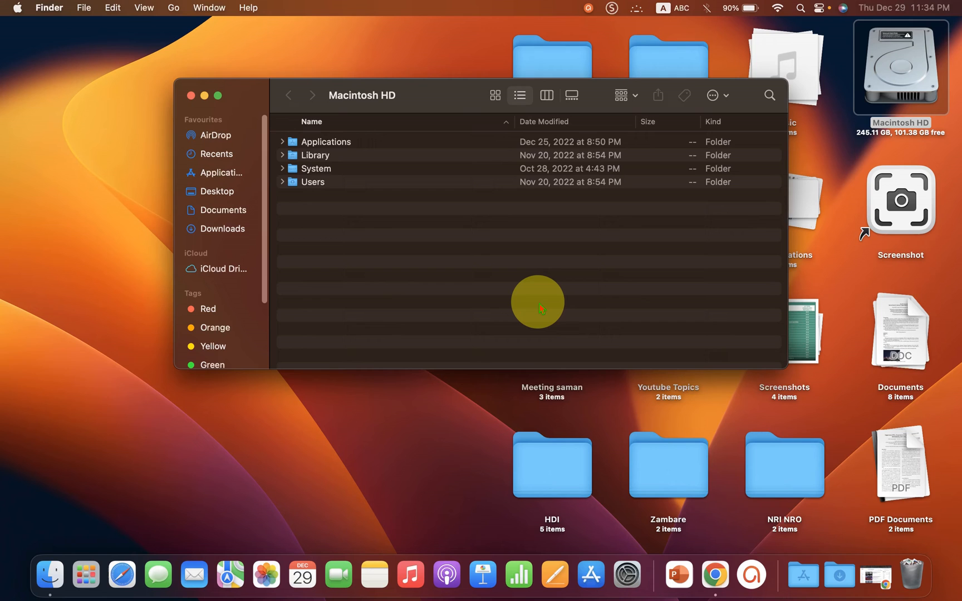
{"action": "mouse_move", "coordinate": [530, 299]}
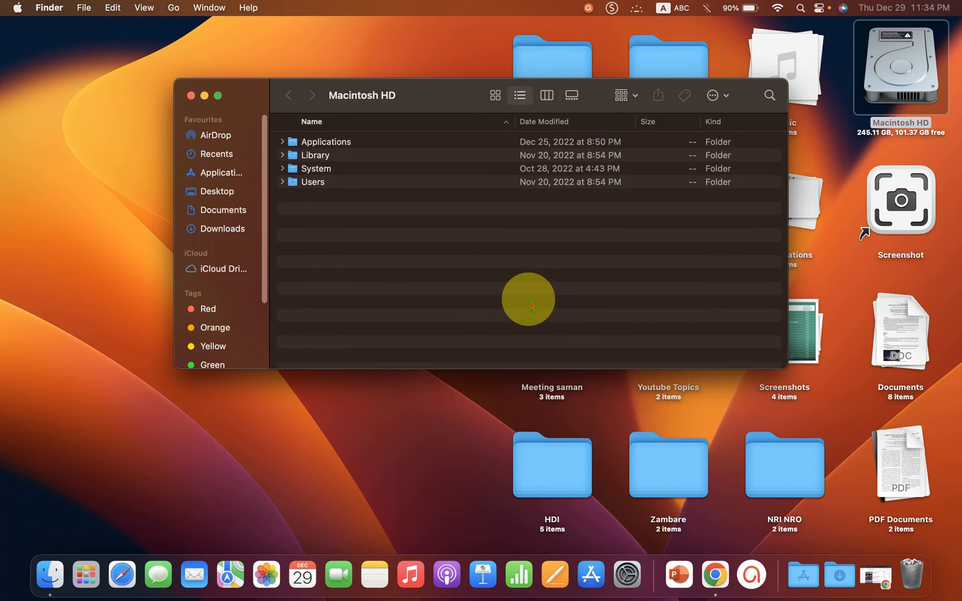
- Close the Macintosh HD window and launch System Settings from the Apple menu
{"action": "left_click", "coordinate": [191, 95]}
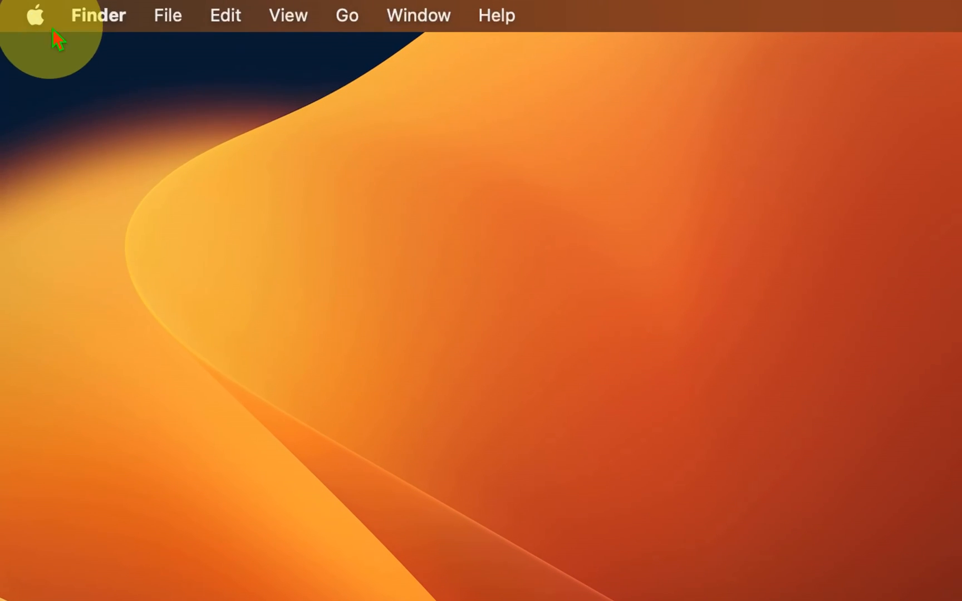
{"action": "left_click", "coordinate": [33, 15]}
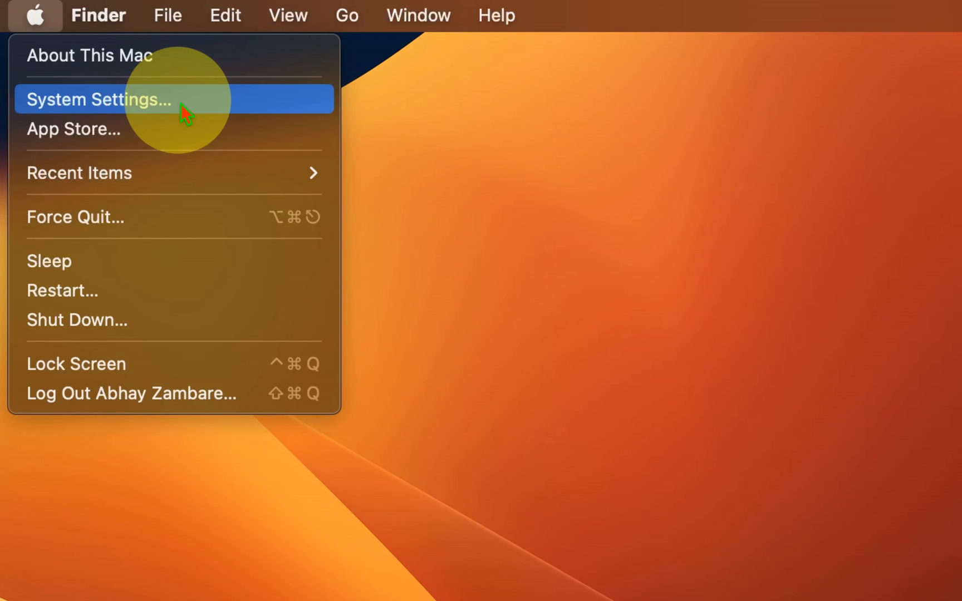
{"action": "left_click", "coordinate": [98, 99]}
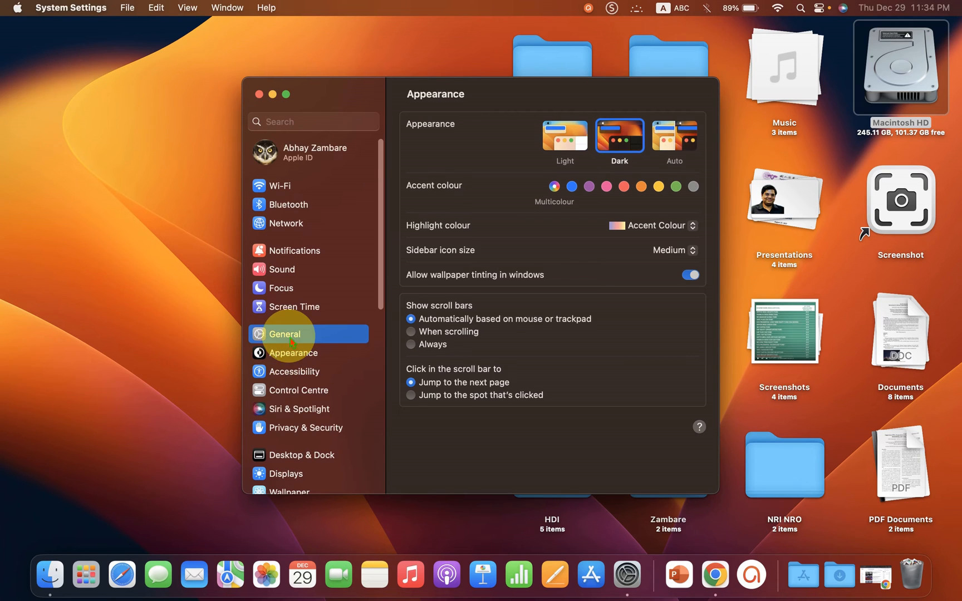
- Go to General, then the Appearance page, where Dark is currently chosen
{"action": "left_click", "coordinate": [284, 334]}
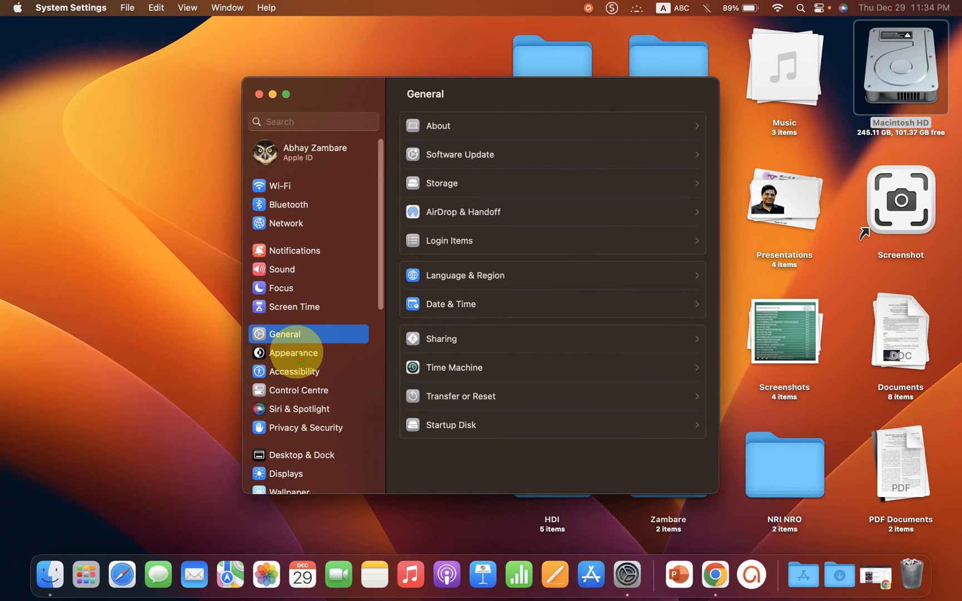
{"action": "left_click", "coordinate": [297, 353]}
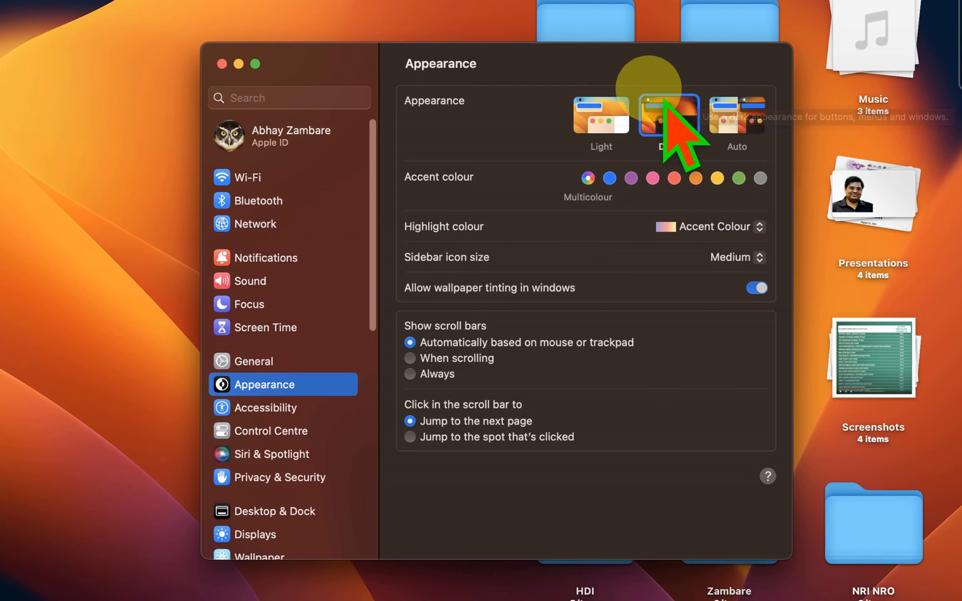
- Choose the Light appearance thumbnail, then leave System Settings for the Finder desktop
{"action": "left_click", "coordinate": [668, 116]}
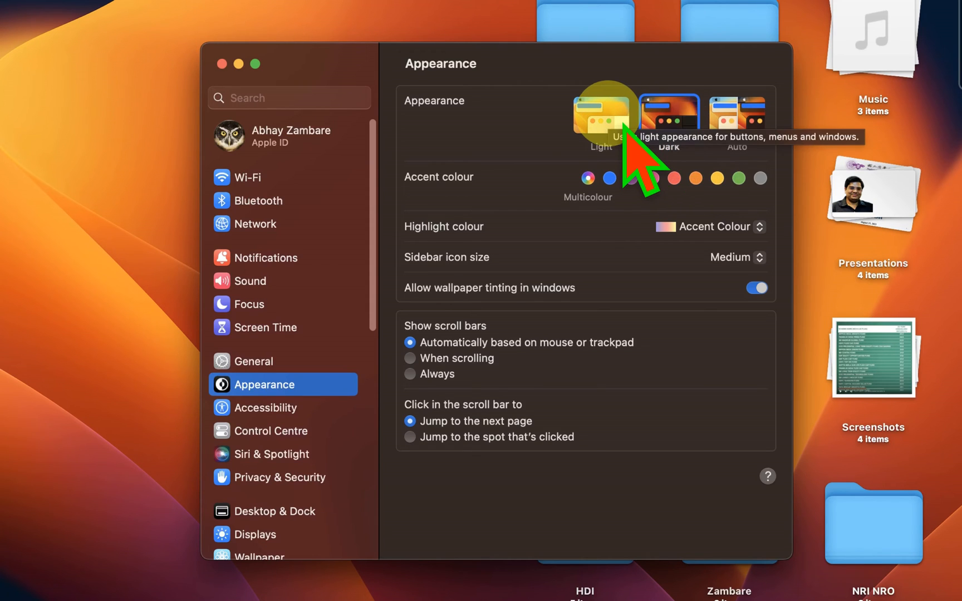
{"action": "left_click", "coordinate": [669, 113]}
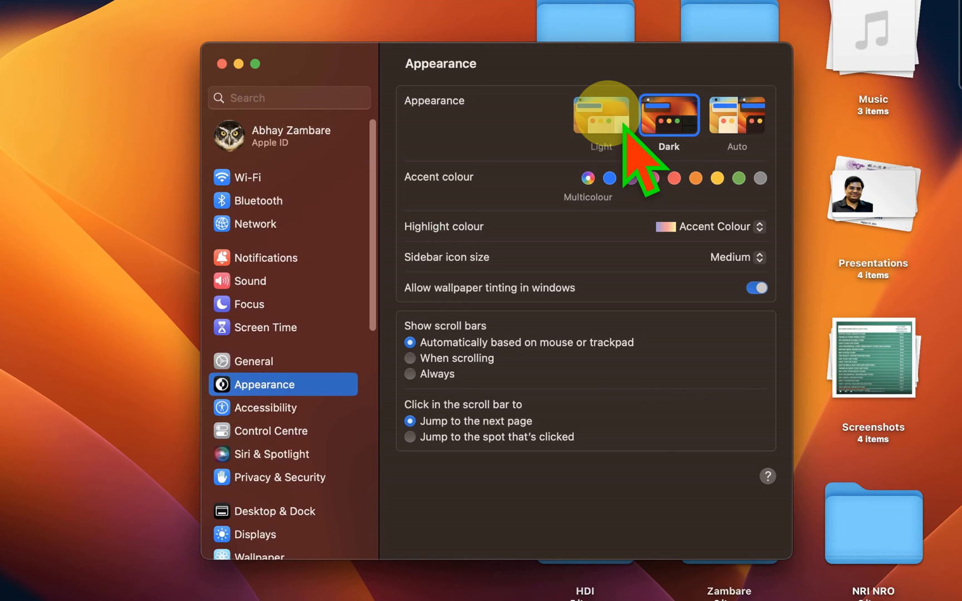
{"action": "left_click", "coordinate": [600, 115]}
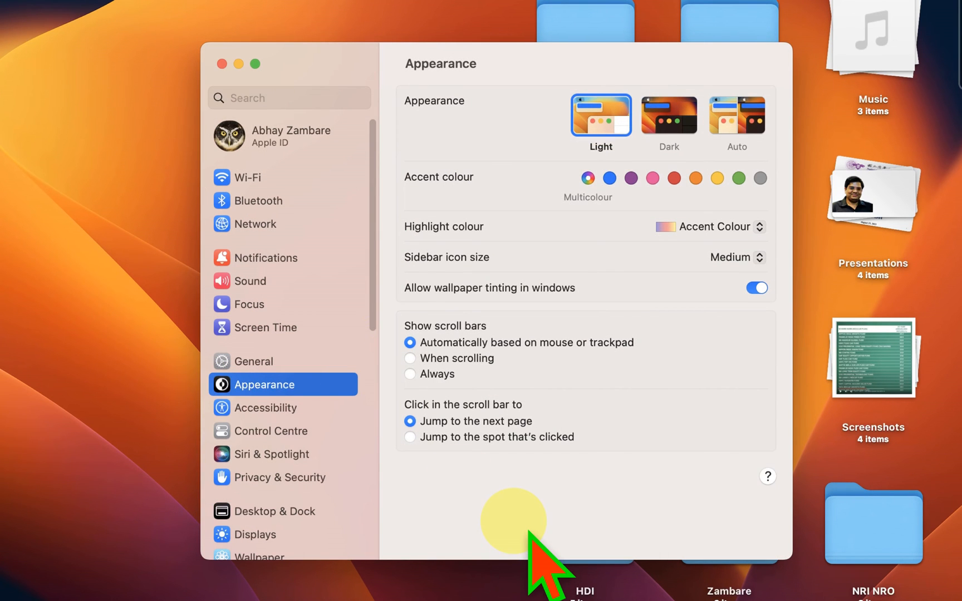
{"action": "left_click", "coordinate": [221, 64]}
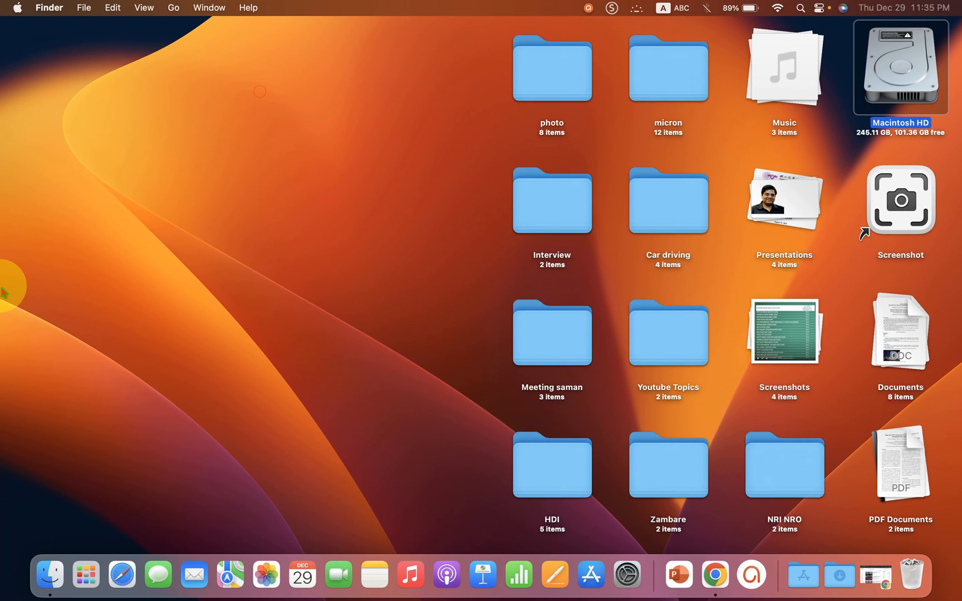